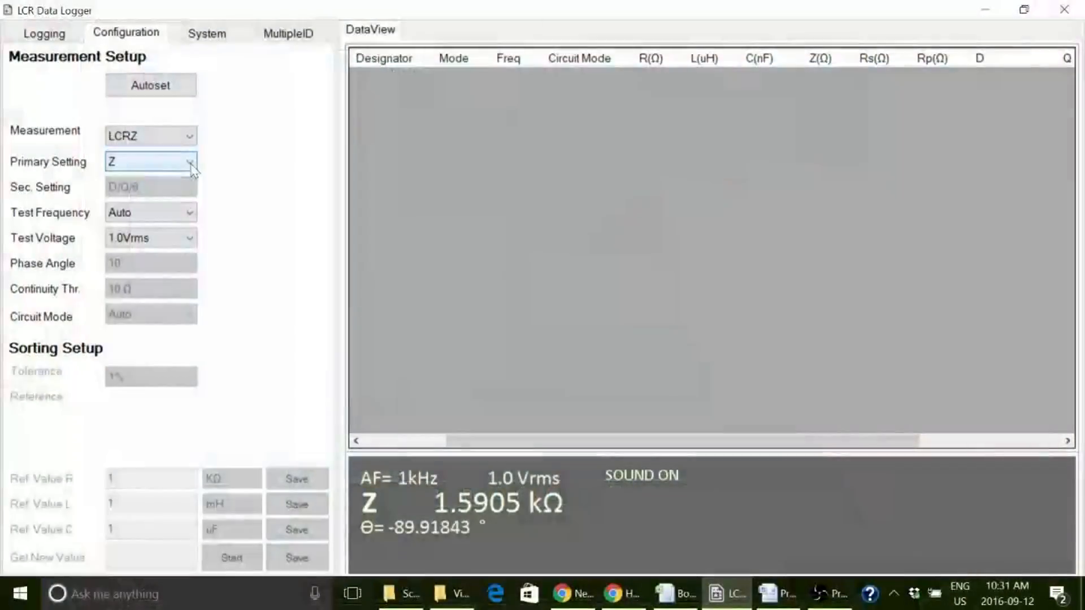
# Step: Log three C101 capacitance readings at 1 kHz and start the Excel export
pyautogui.click(188, 161)
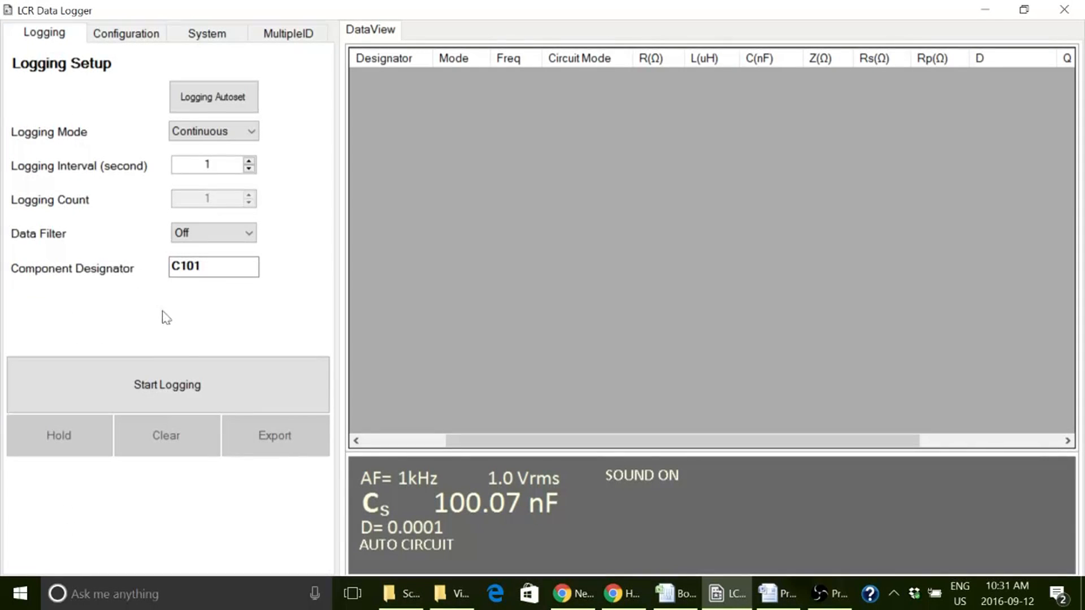
pyautogui.click(167, 385)
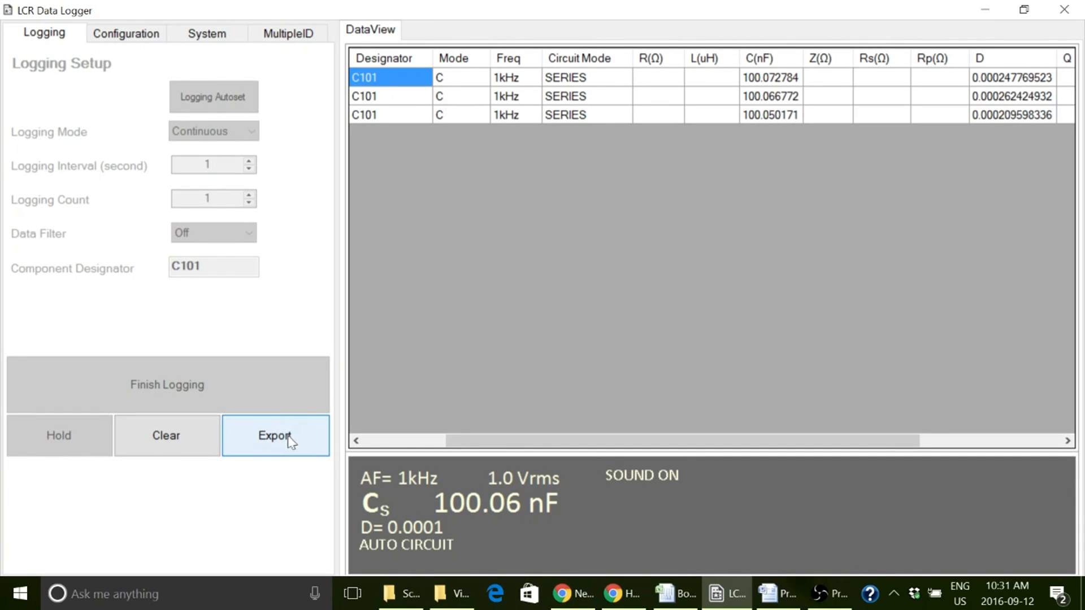
pyautogui.click(274, 435)
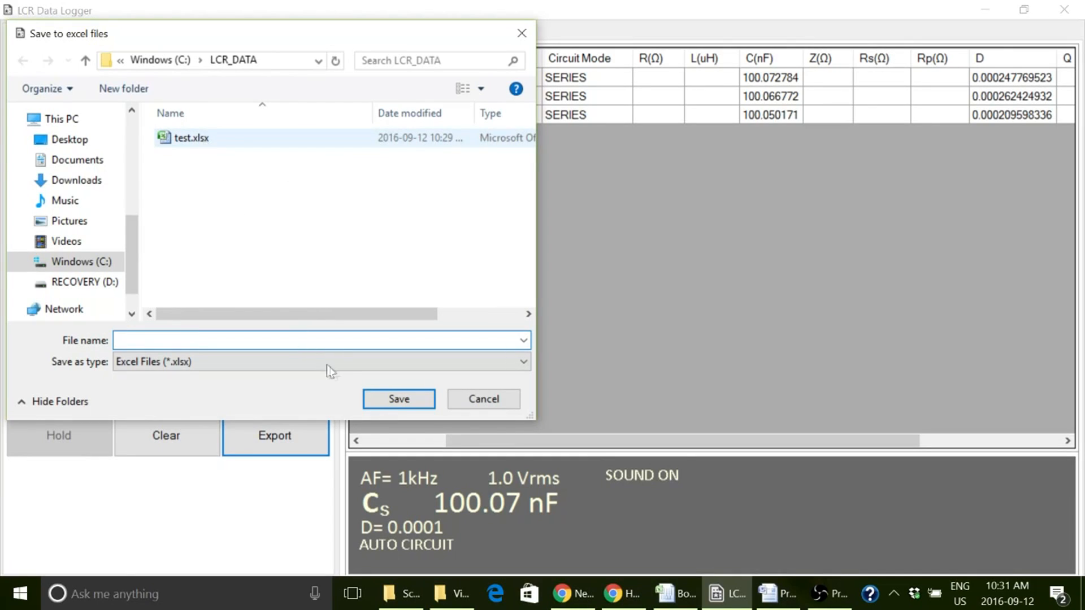
# Step: Overwrite test.xlsx with the C101 readings and dismiss the export success message
pyautogui.click(399, 399)
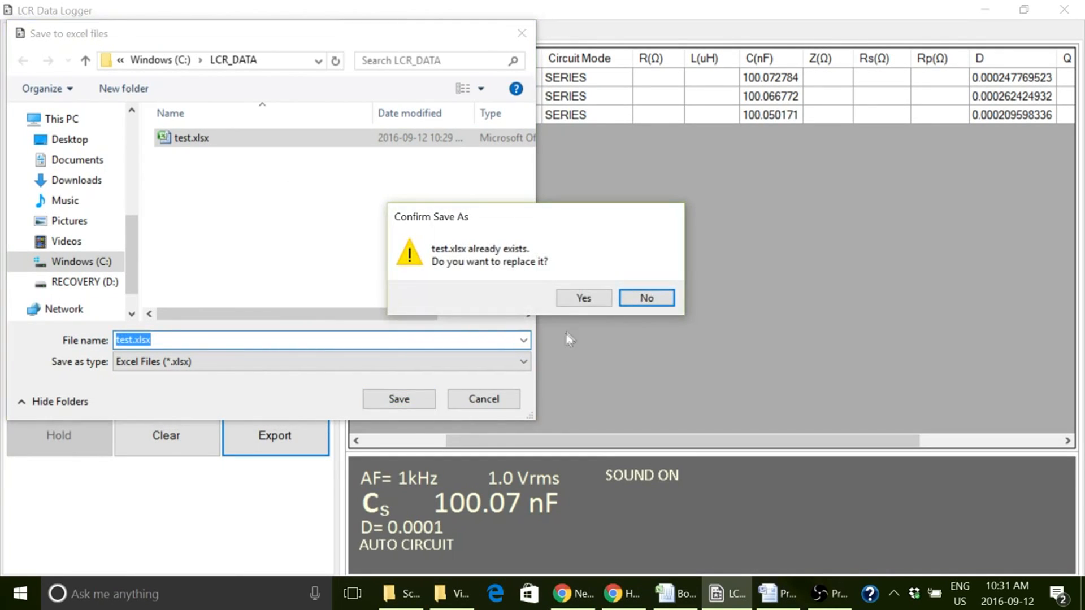
pyautogui.click(582, 298)
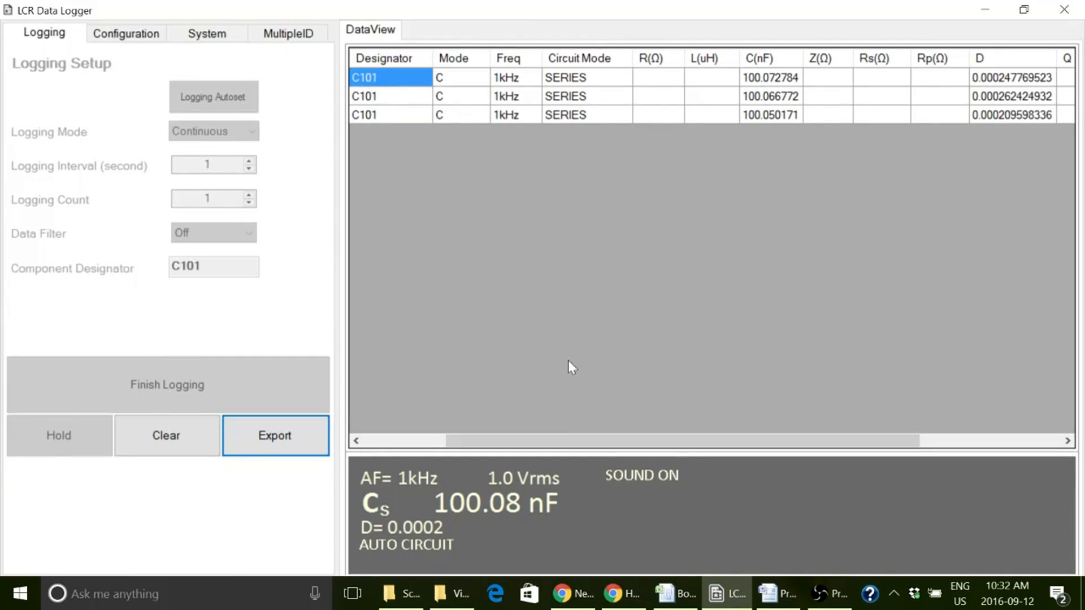
pyautogui.click(274, 435)
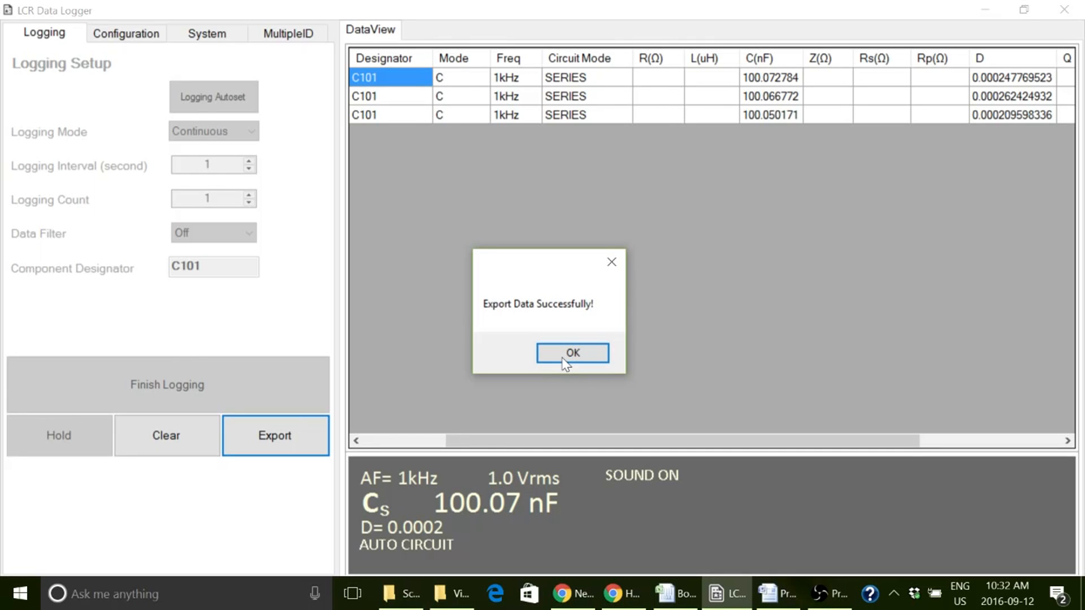